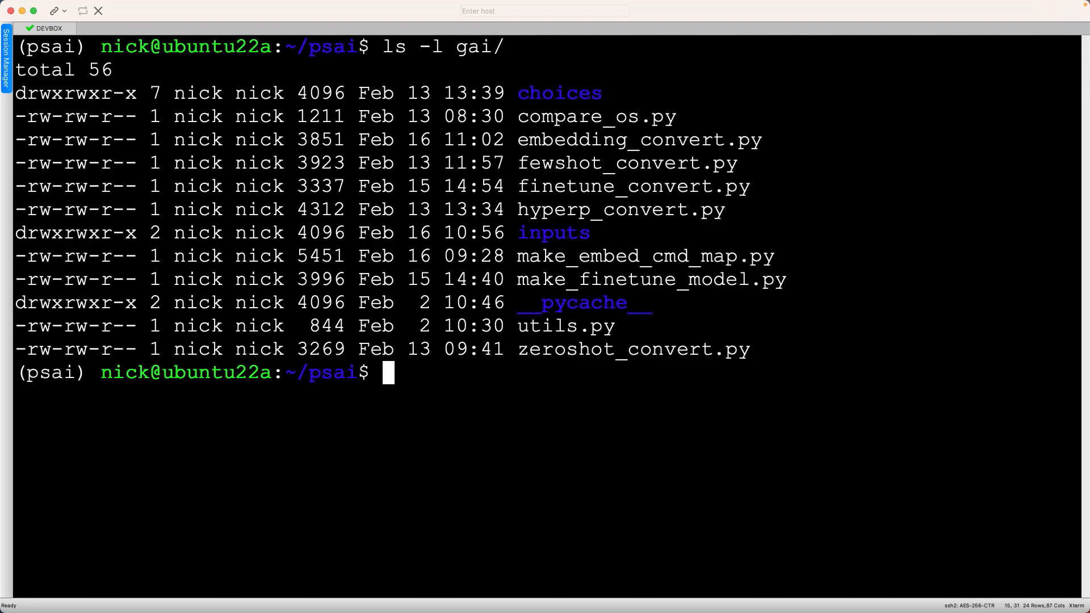
pyautogui.write('vim gai/zeroshot_convert.py')
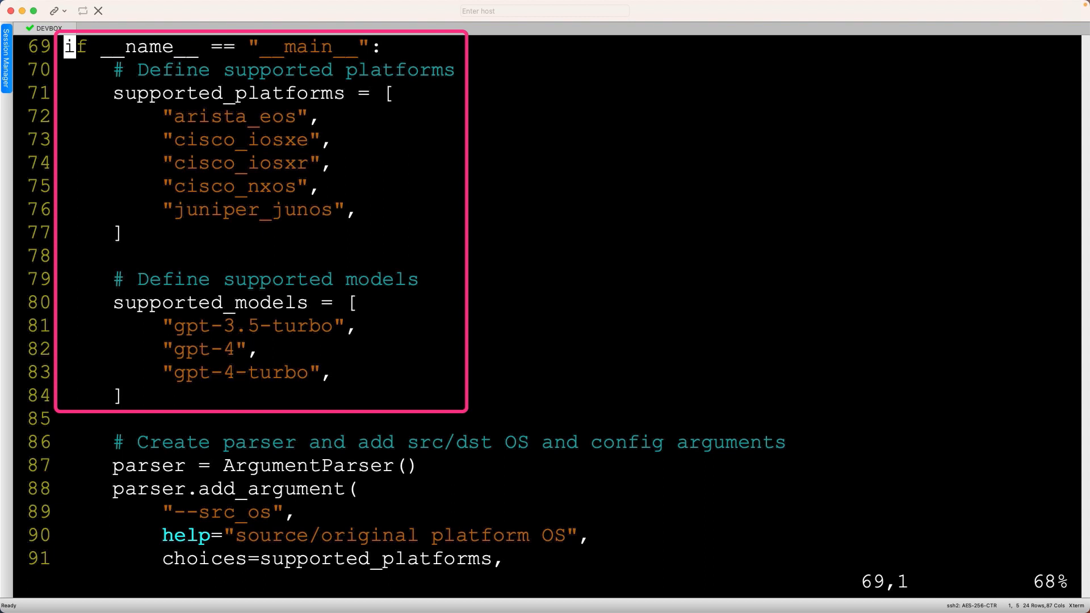
pyautogui.scroll(-3)
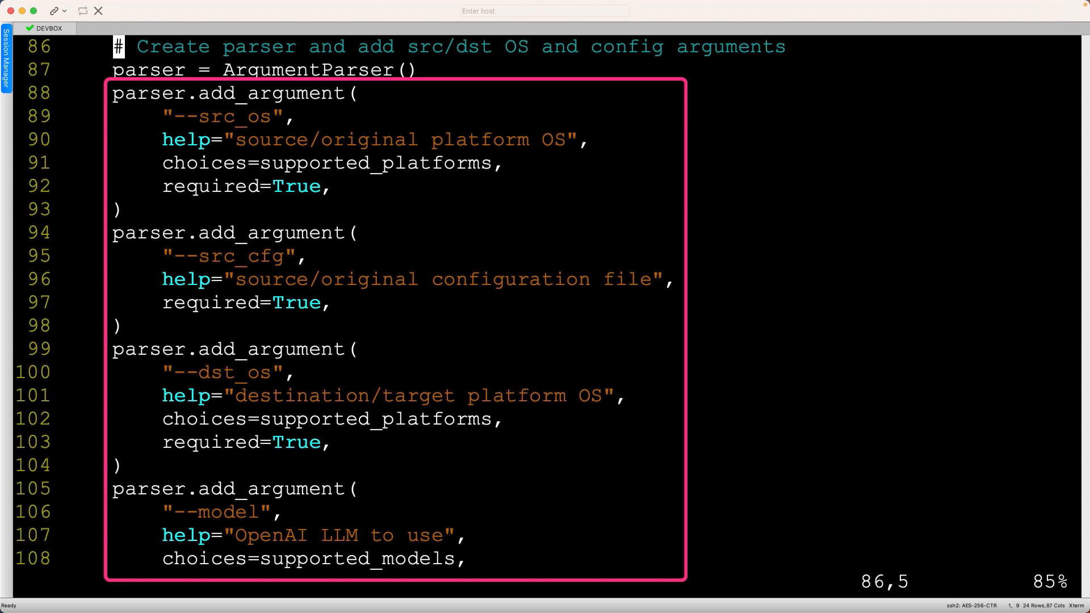
pyautogui.scroll(-3)
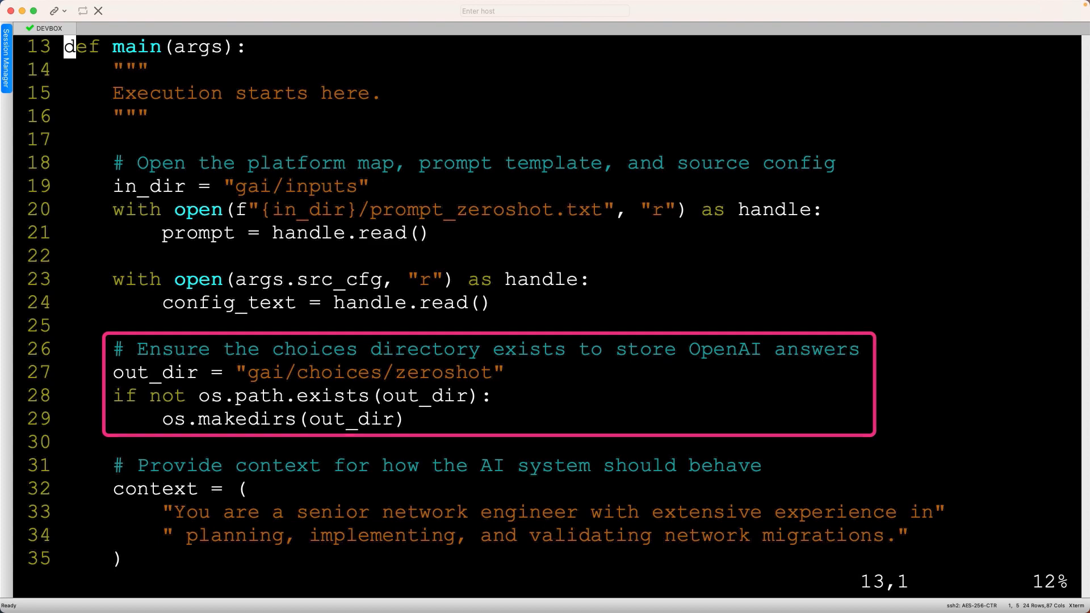
pyautogui.scroll(-3)
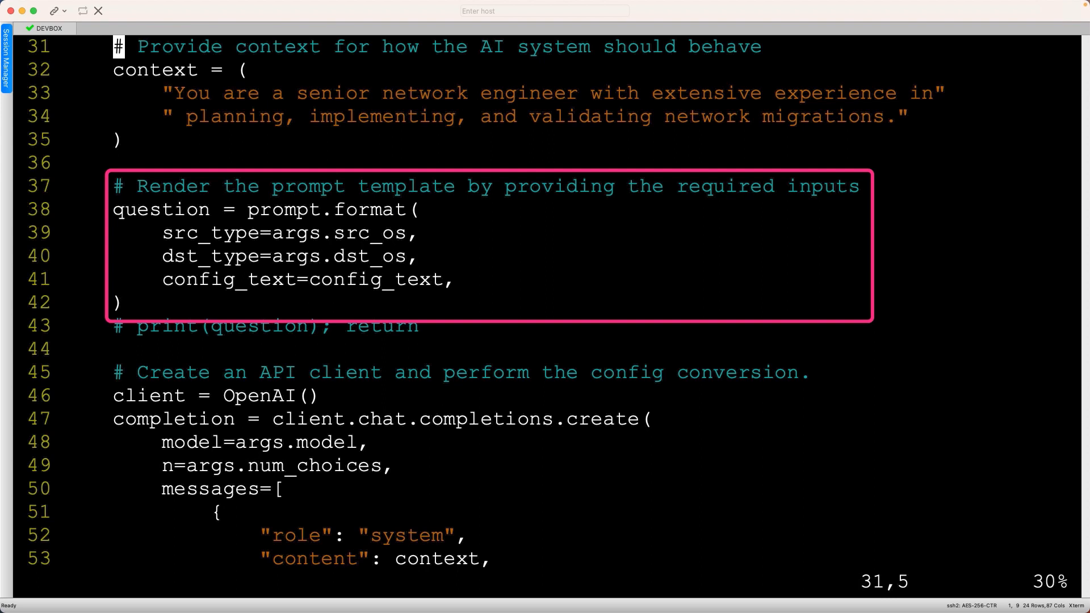
pyautogui.write(':e gai/inputs/prompt_zeroshot.txt')
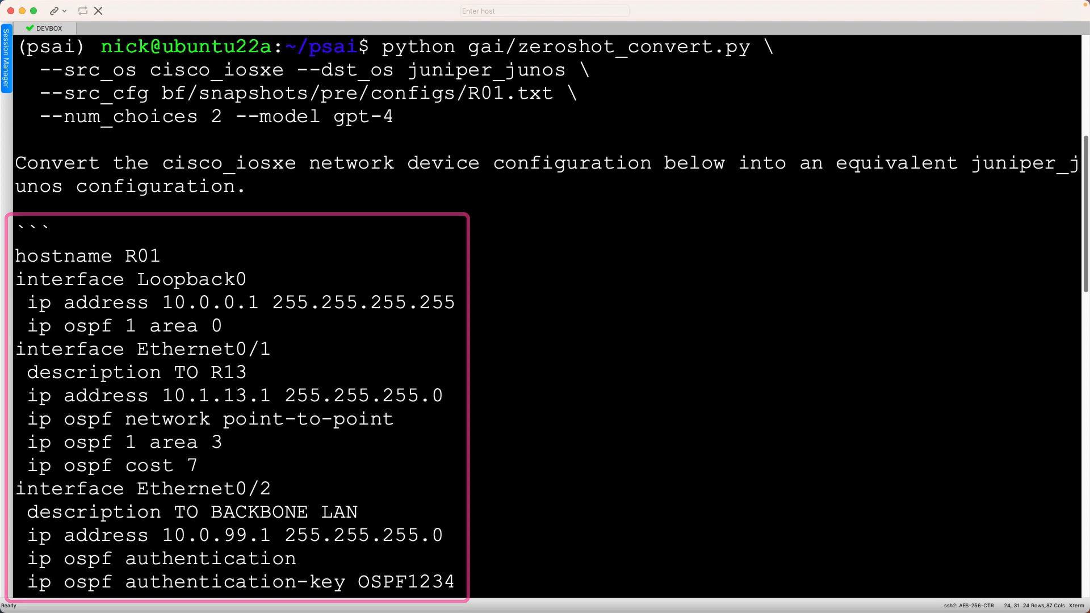
pyautogui.scroll(-3)
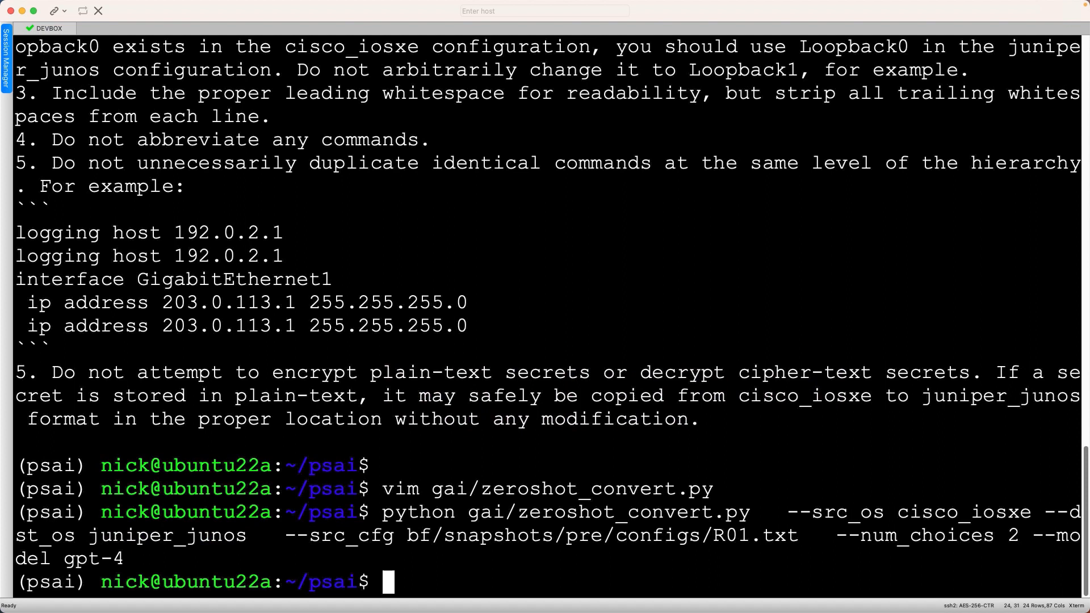
pyautogui.write('ls -l gai/choices/zeroshot/')
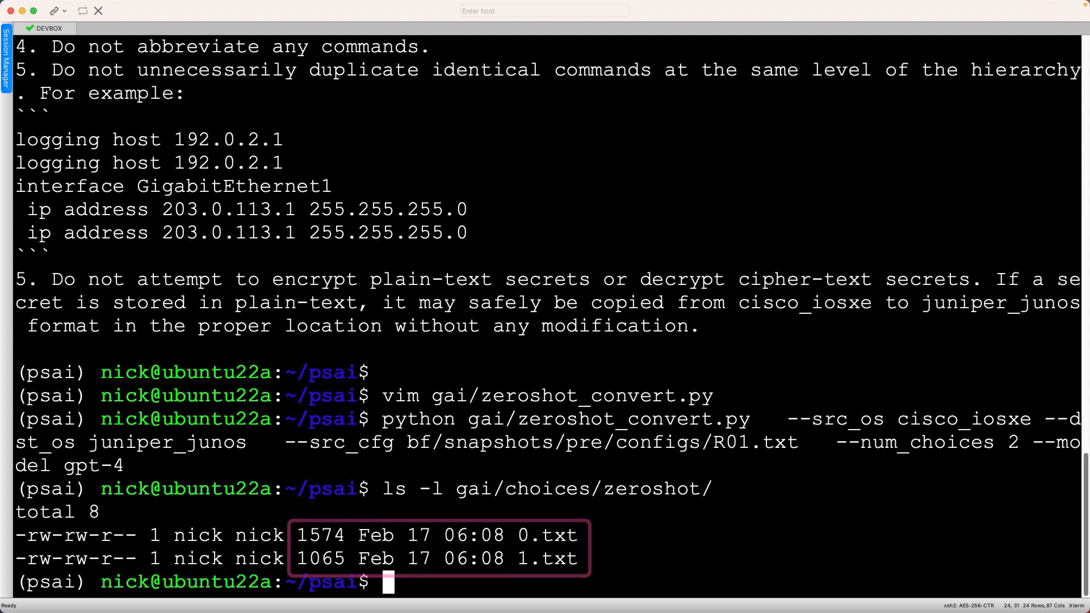
pyautogui.write('less gai/choices/zeroshot/*')
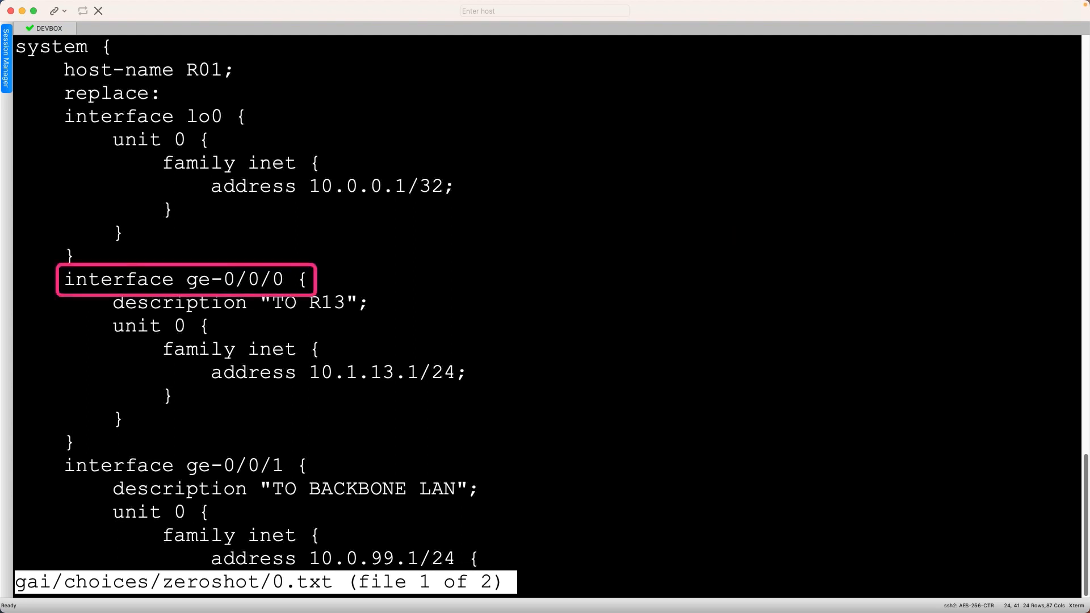
pyautogui.scroll(-3)
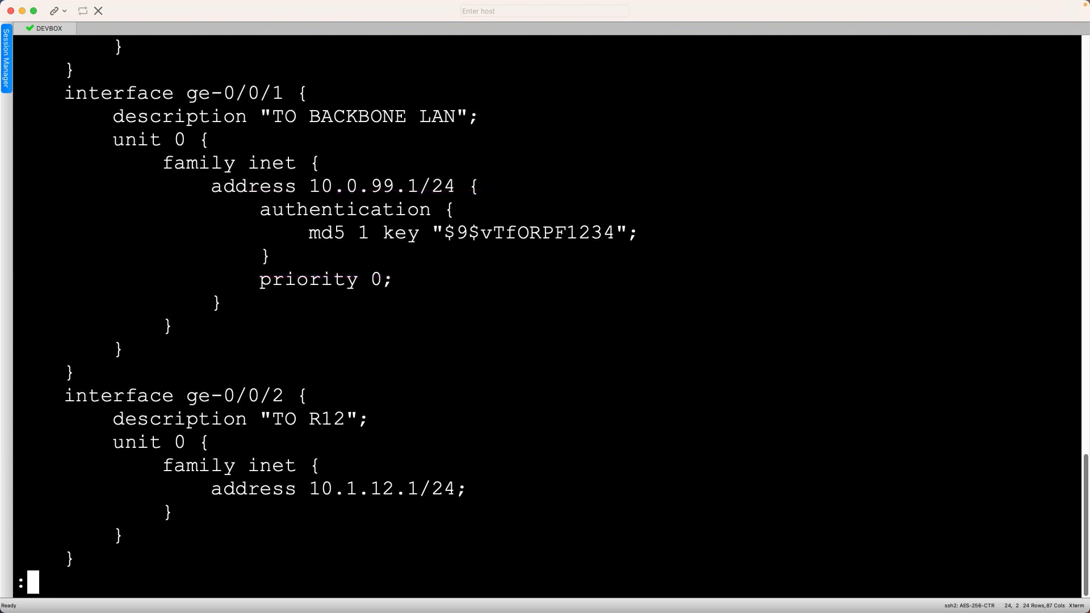
pyautogui.scroll(-3)
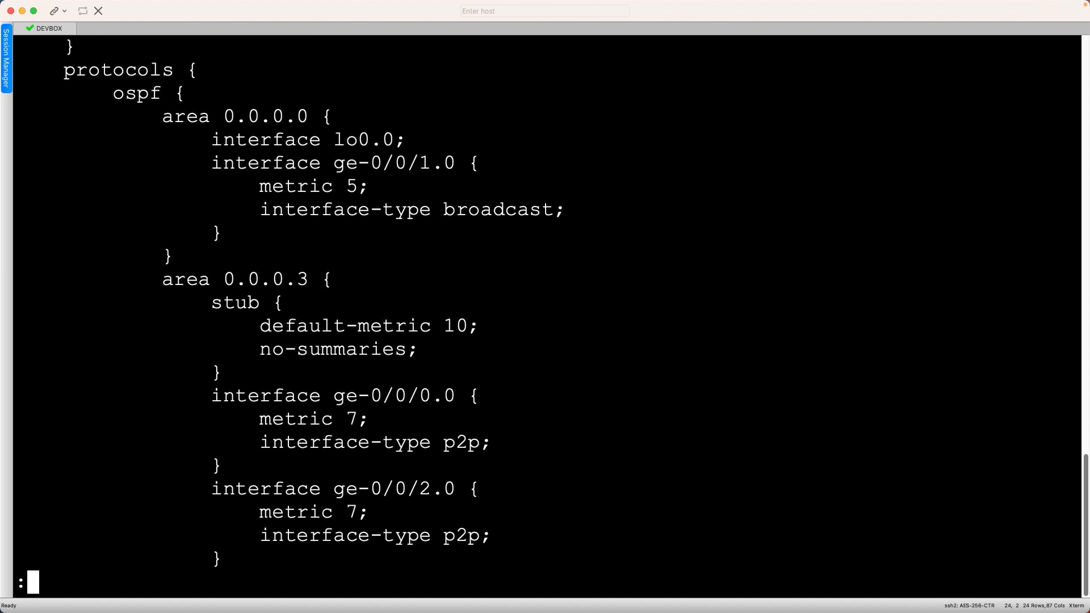